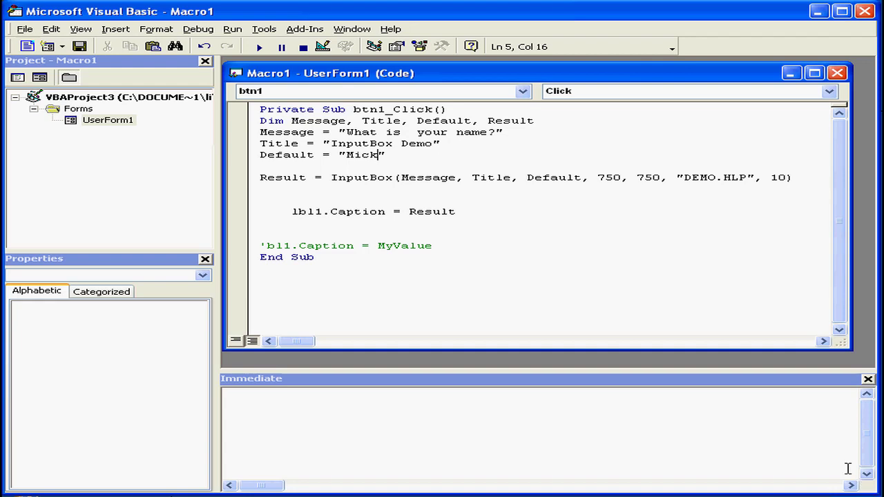
mouse_move(513, 172)
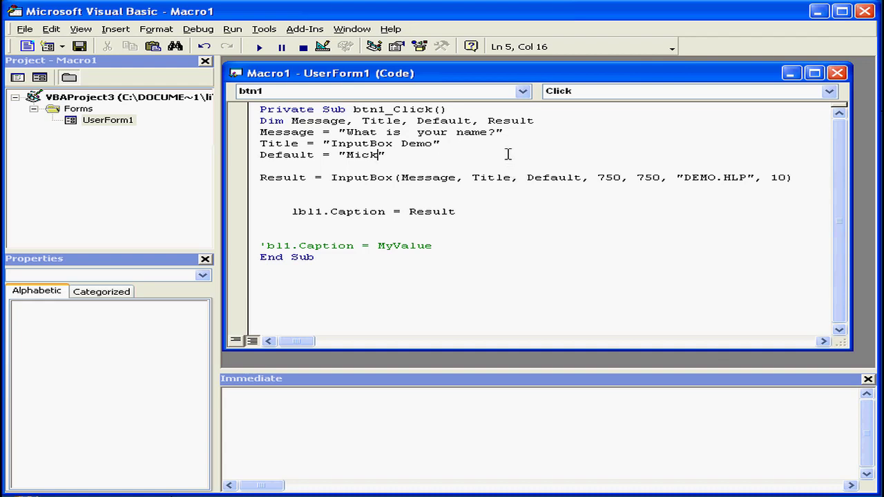
Step: Review the InputBox call's title and arguments, then run UserForm1 and trigger the InputBox Demo prompt via Comput
double_click(472, 132)
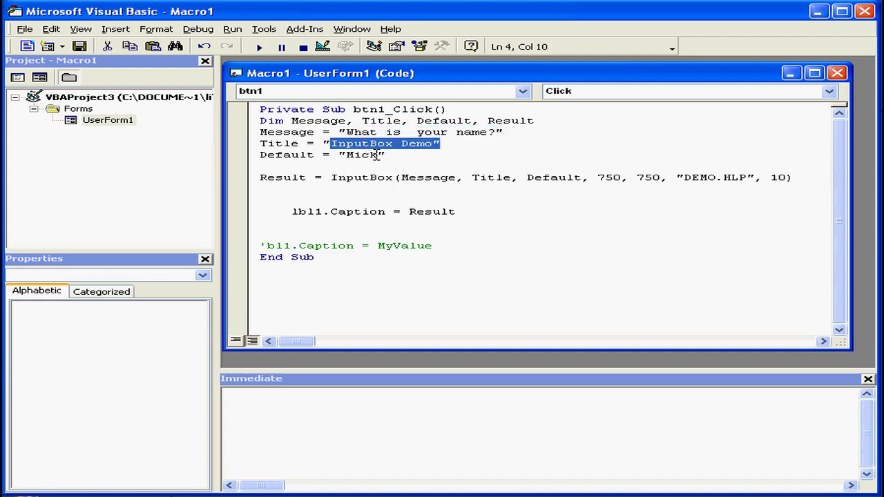
double_click(362, 155)
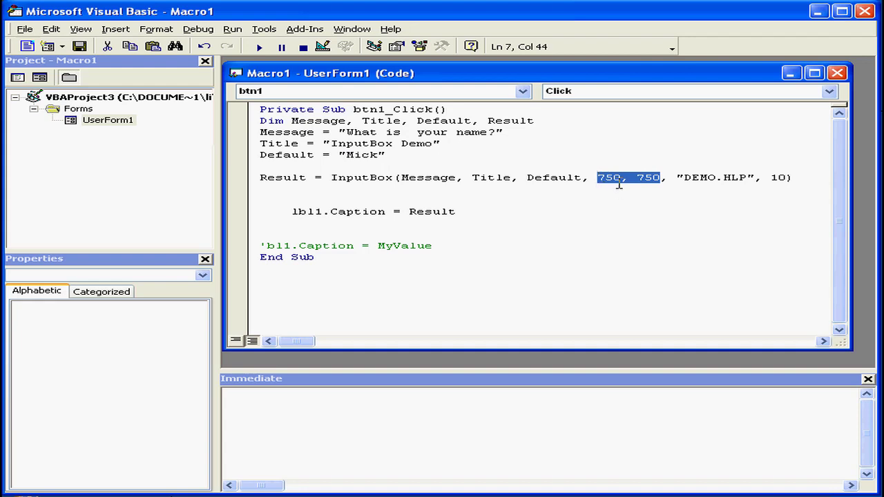
mouse_move(646, 186)
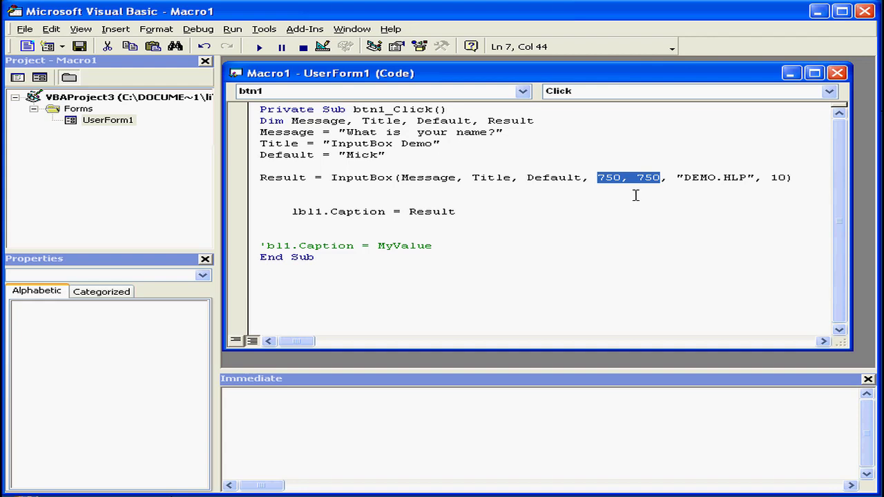
mouse_move(632, 194)
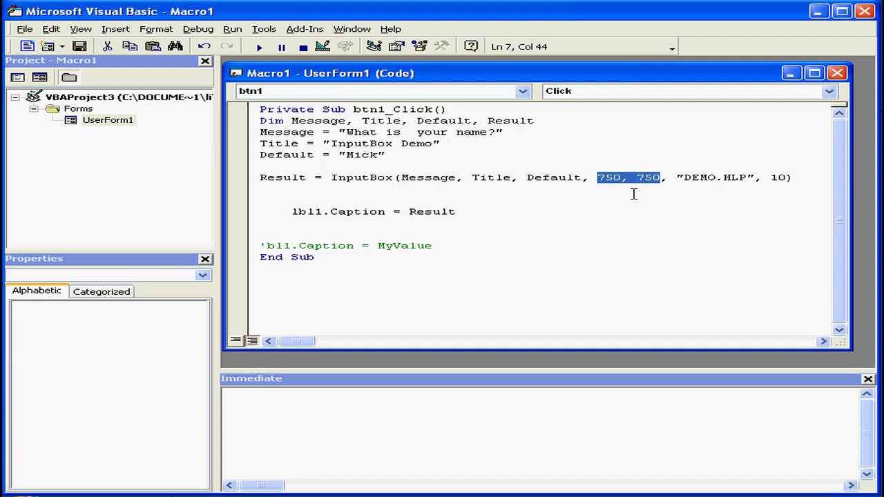
mouse_move(729, 186)
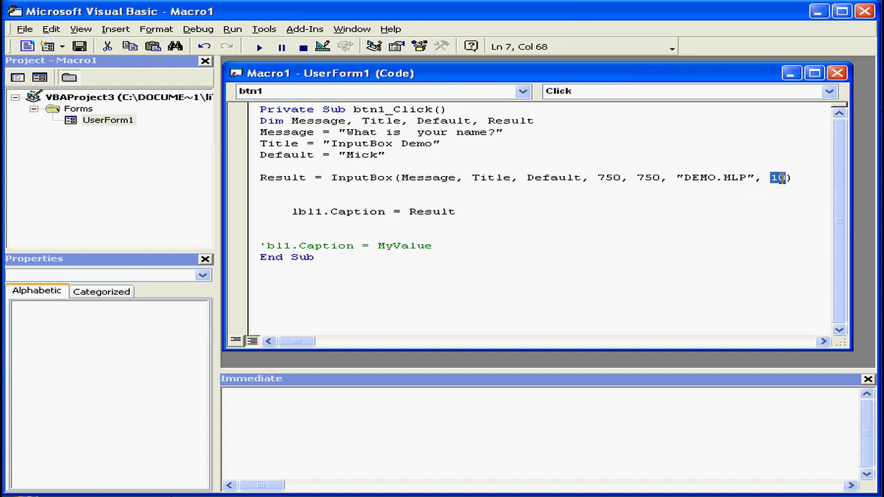
mouse_move(779, 186)
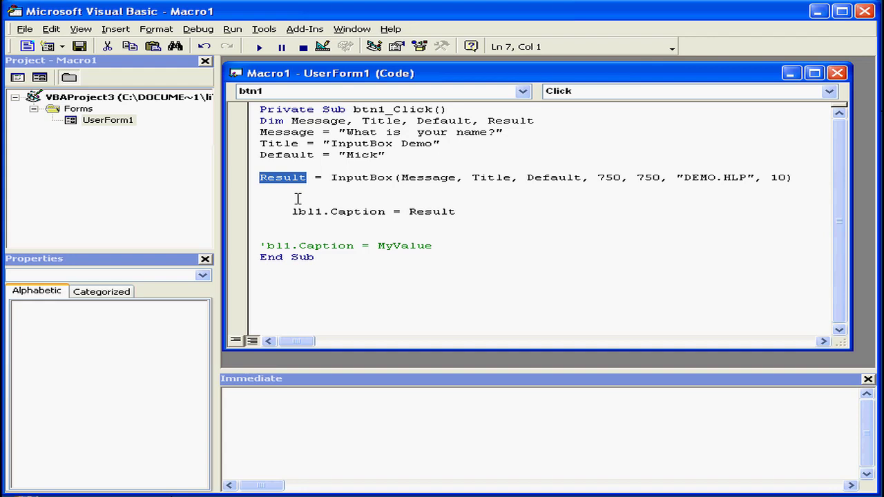
mouse_move(381, 211)
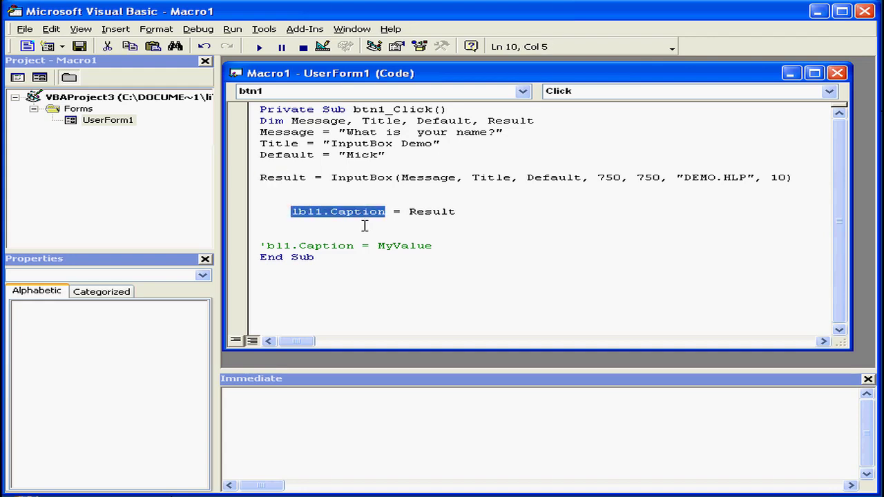
mouse_move(270, 66)
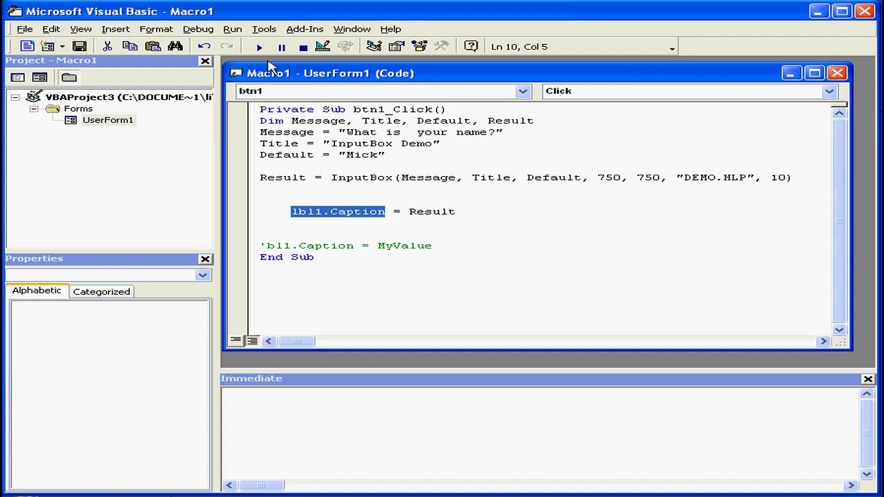
click(260, 47)
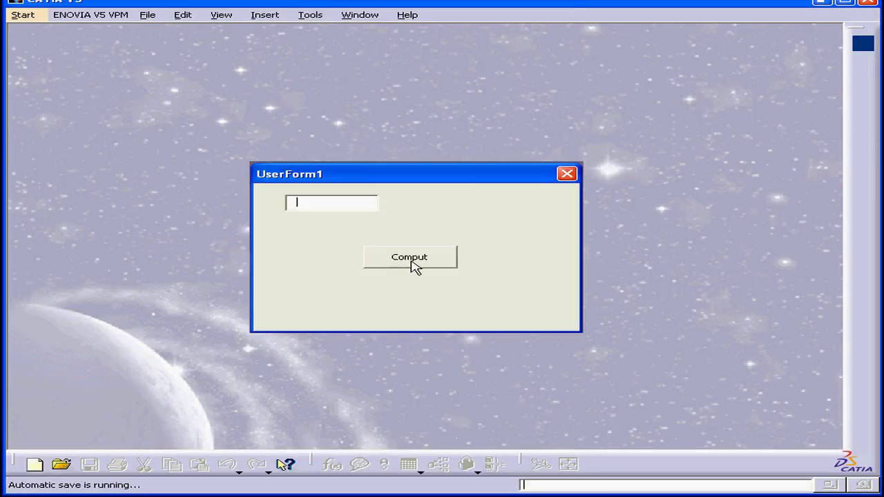
click(409, 256)
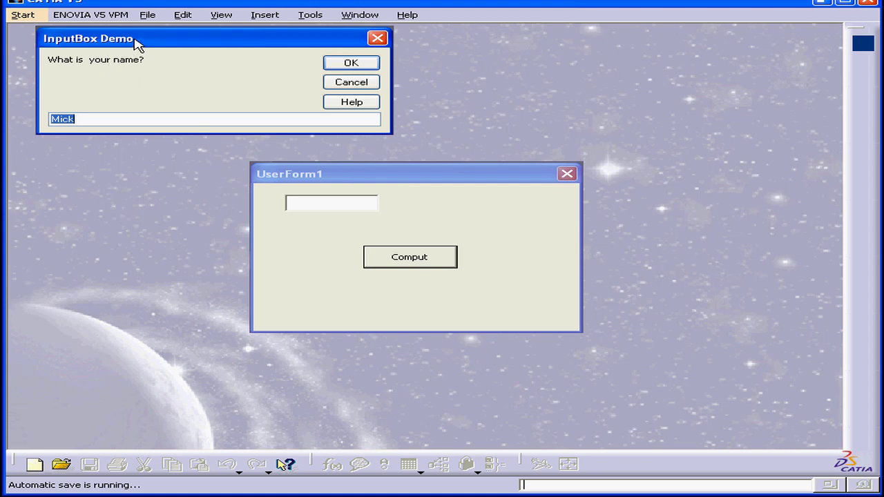
mouse_move(150, 63)
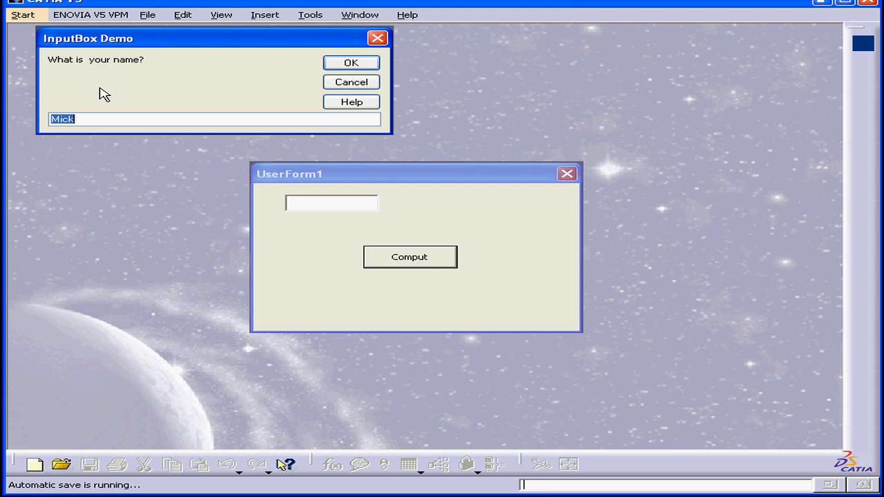
Step: Extend the default answer 'Mick' in the InputBox field to read 'Mick name'
click(103, 119)
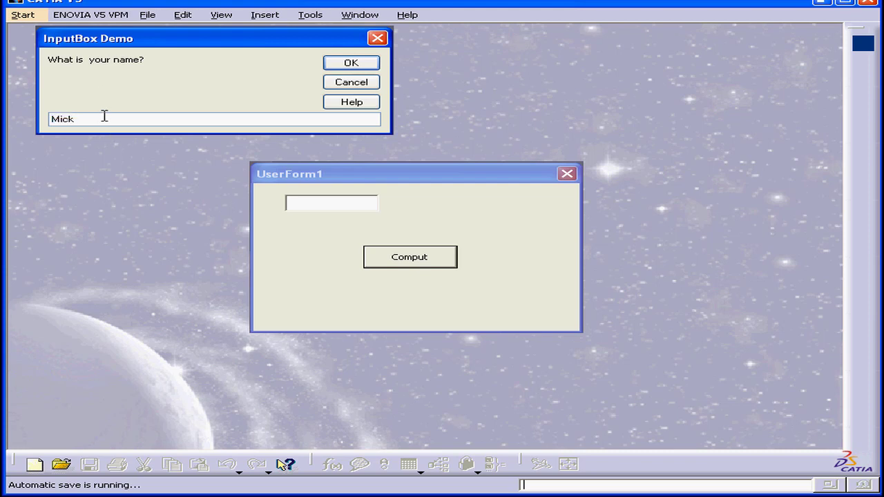
text(n)
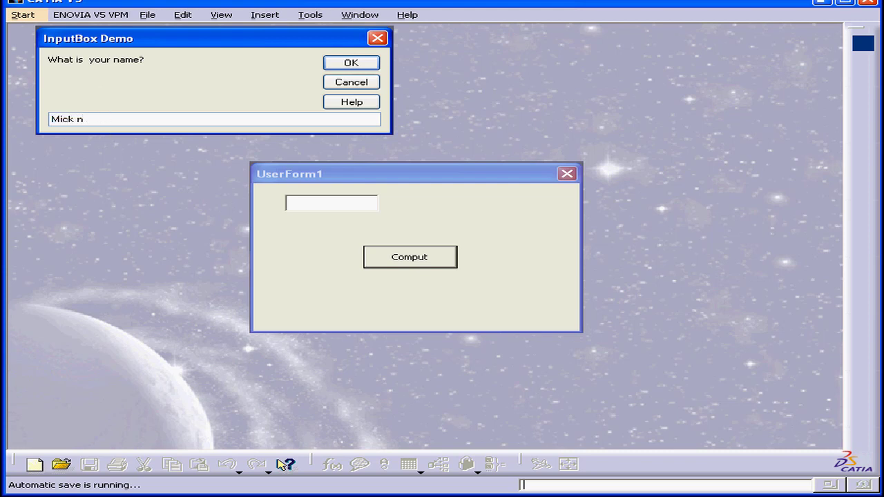
text(ame)
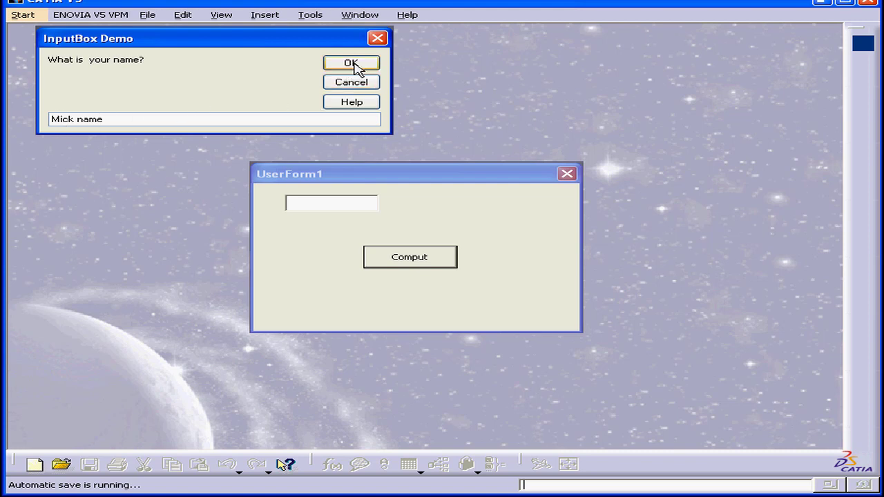
Step: Confirm the prompt so the UserForm label displays 'Mick name'
click(351, 64)
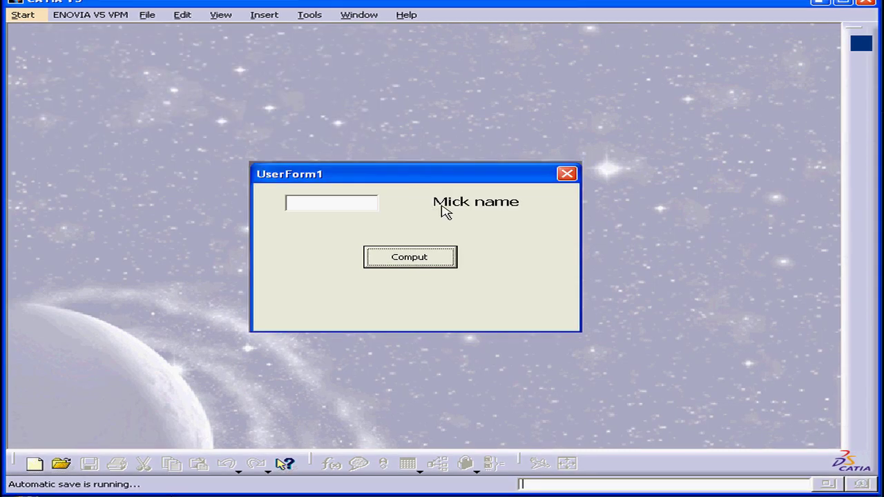
mouse_move(464, 213)
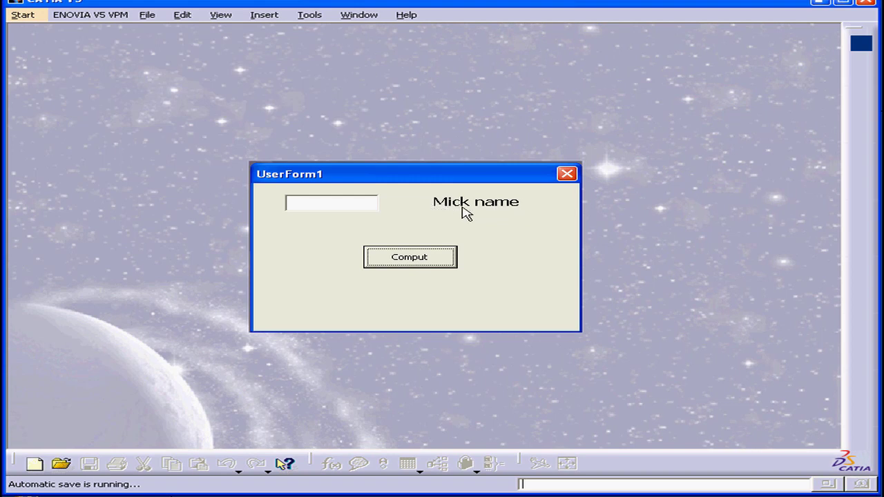
mouse_move(508, 216)
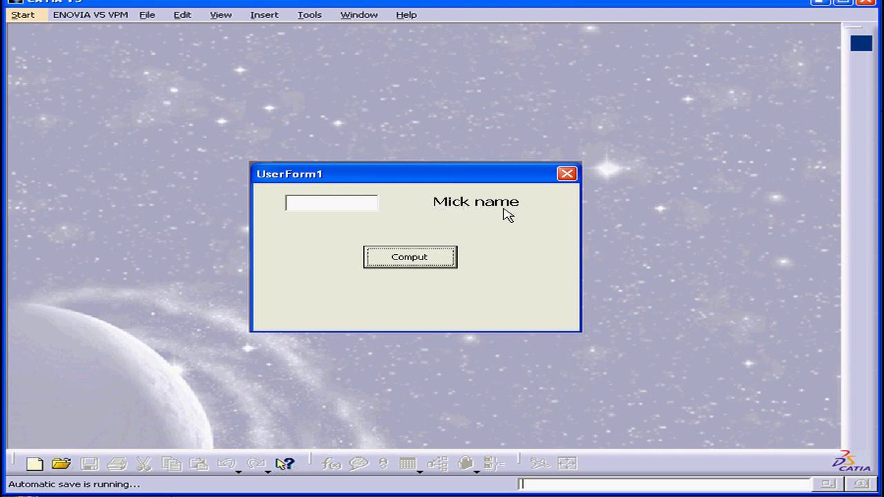
mouse_move(519, 216)
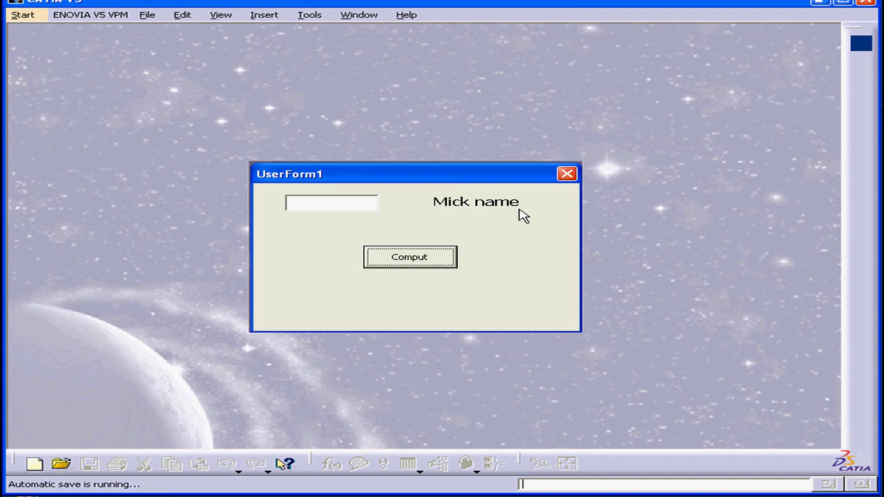
mouse_move(519, 218)
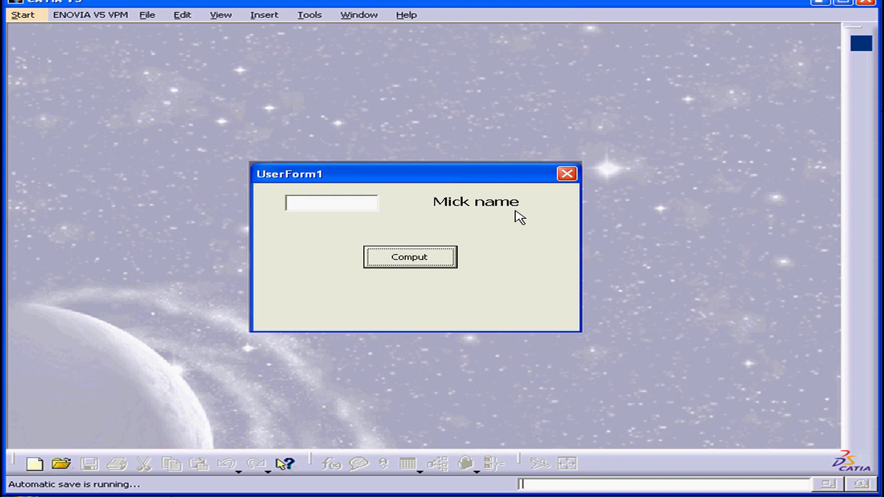